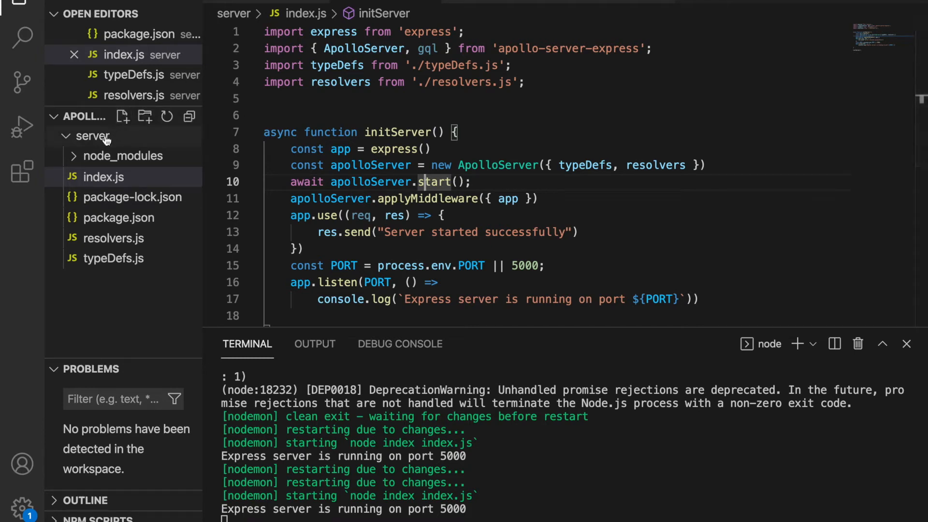
- Create a models folder inside server and start a new file in it
click(92, 136)
text(mo)
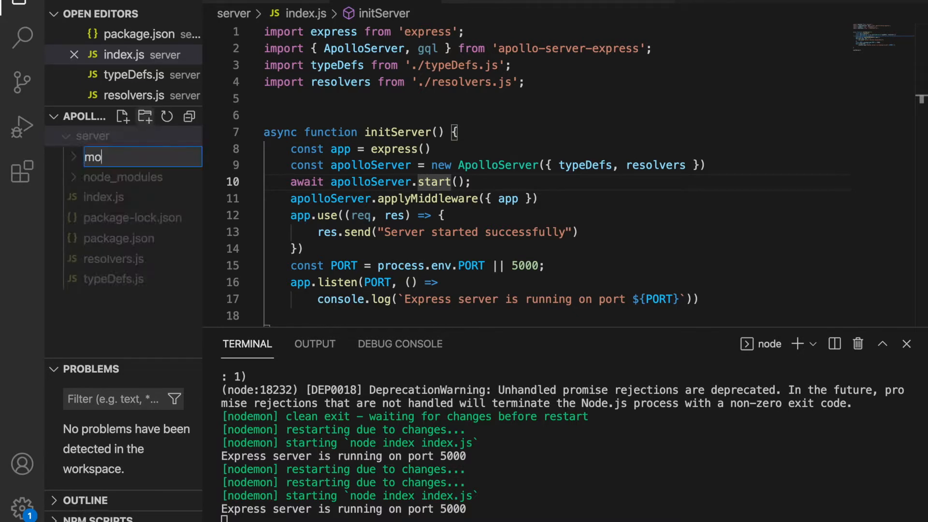
key(Enter)
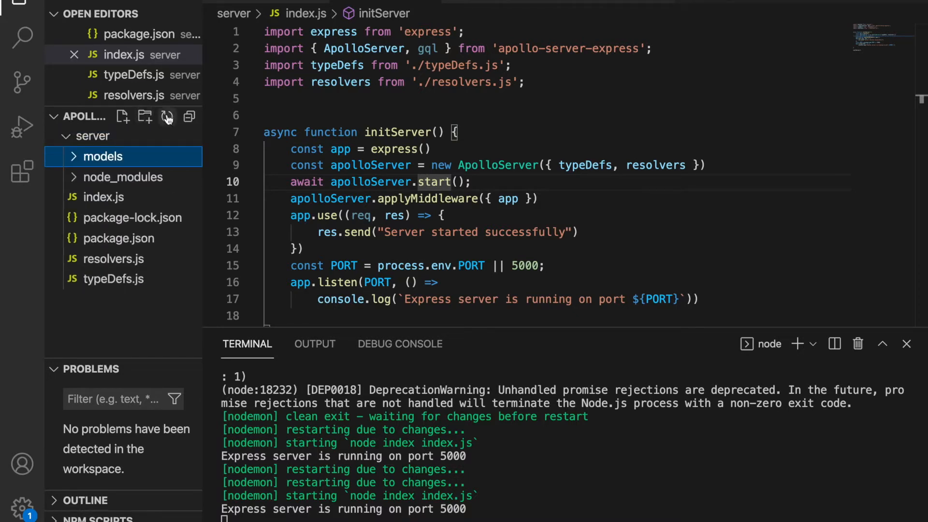
click(122, 117)
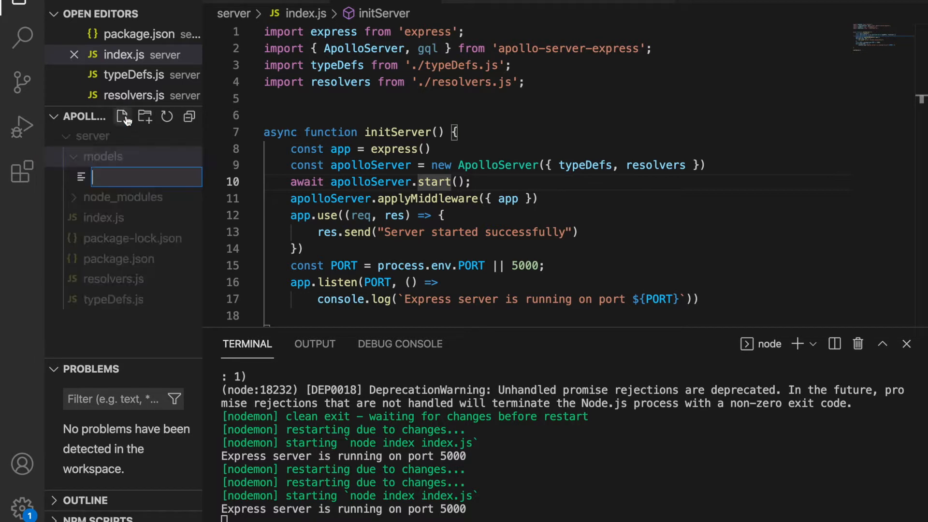
- Name the file Todo.js, import mongoose, and define Schema as mongoose.Schema
text(Todo.js)
text(import mongoose fro)
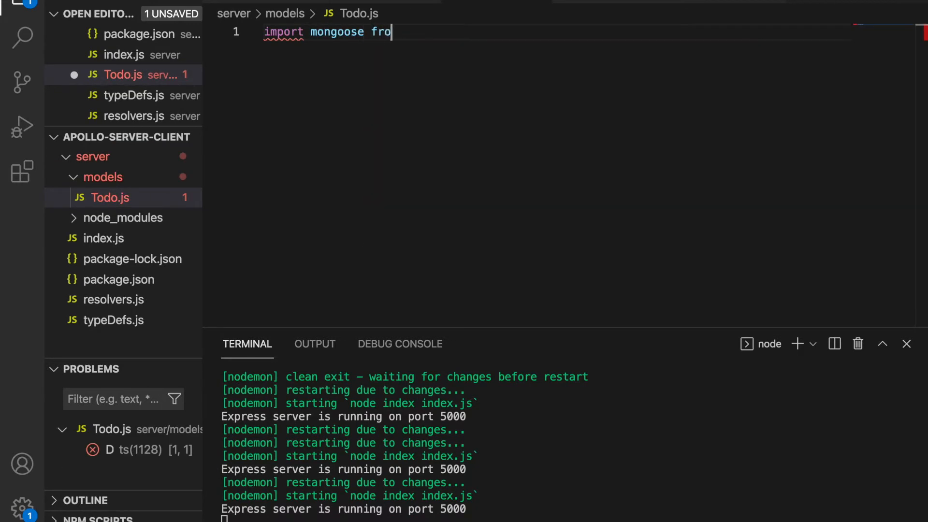
text(m 'mongoose';)
text(const Schema = mongo)
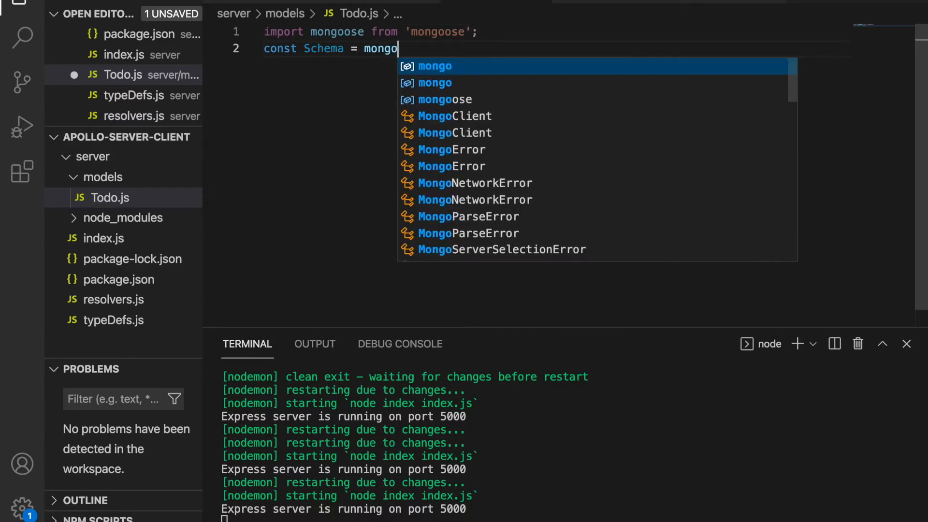
key(Enter)
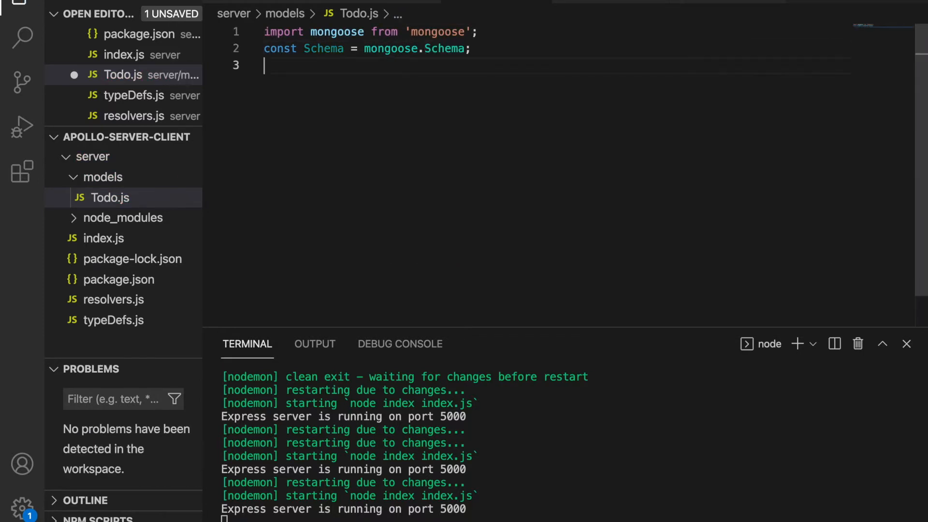
- Define todoSchema with a required String title and begin the detail field
text(const)
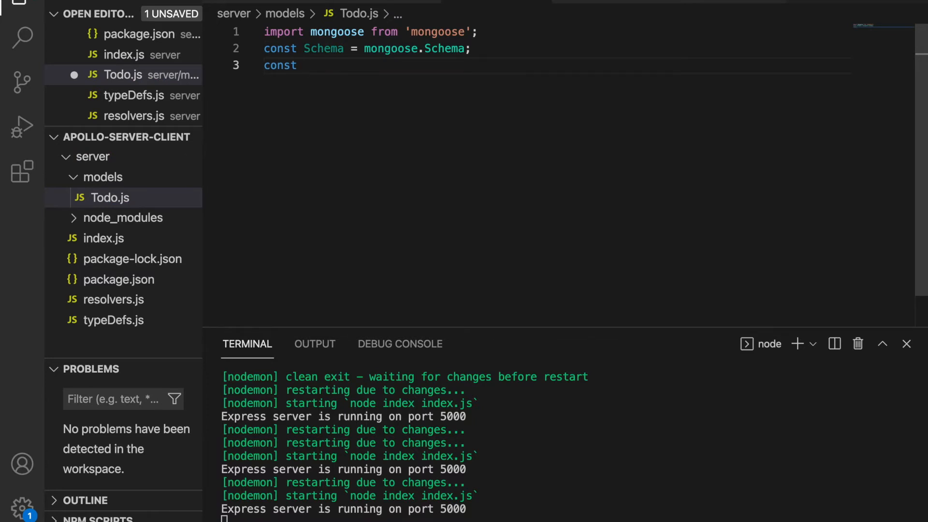
text(todoSchema =)
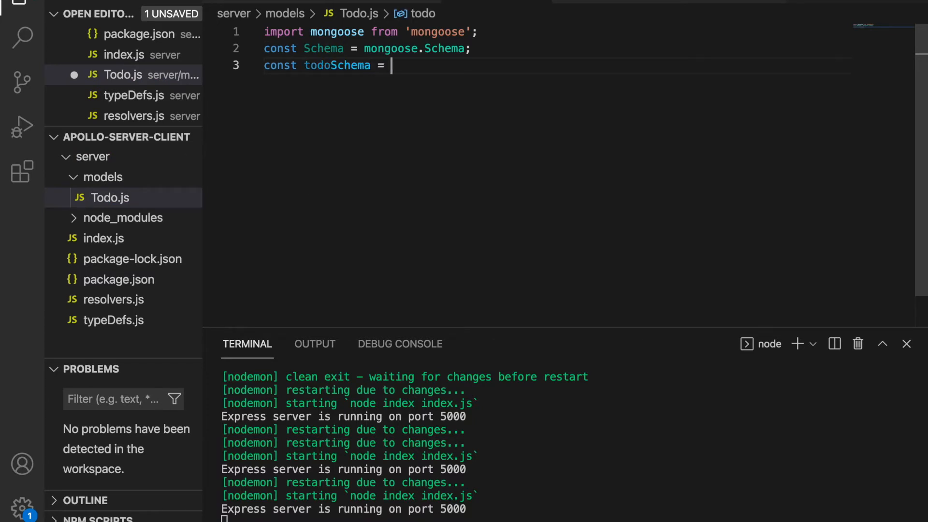
text(new Schema({)
text(required:true)
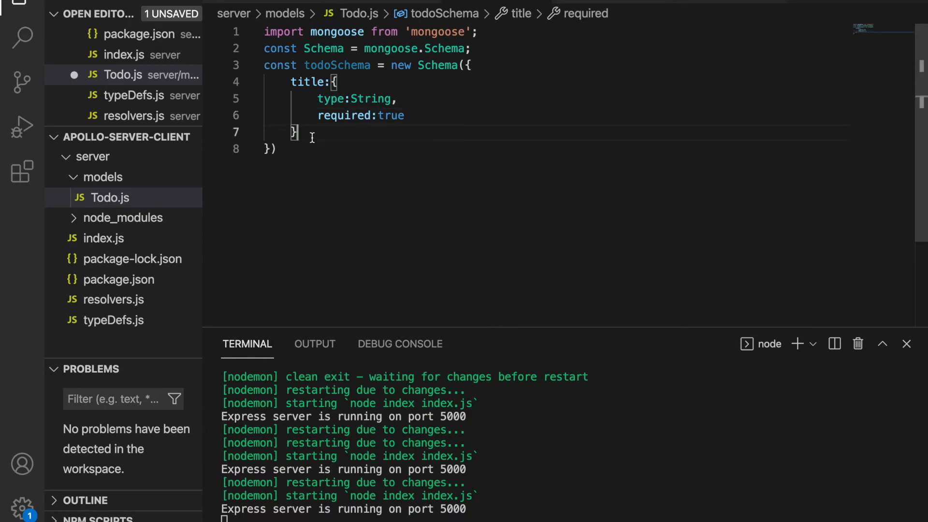
text(m)
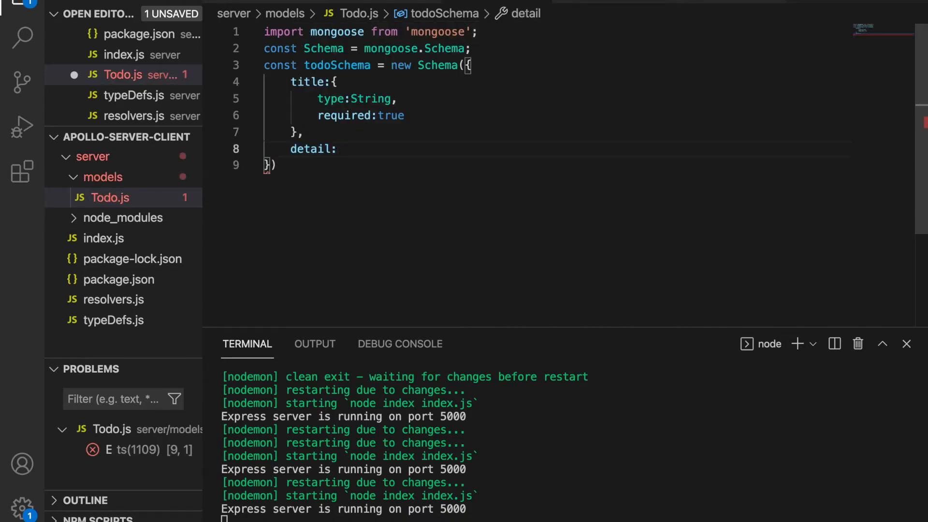
- Set detail to String, date to Date, enable timestamps, and begin const Todo
text(String,)
text(date)
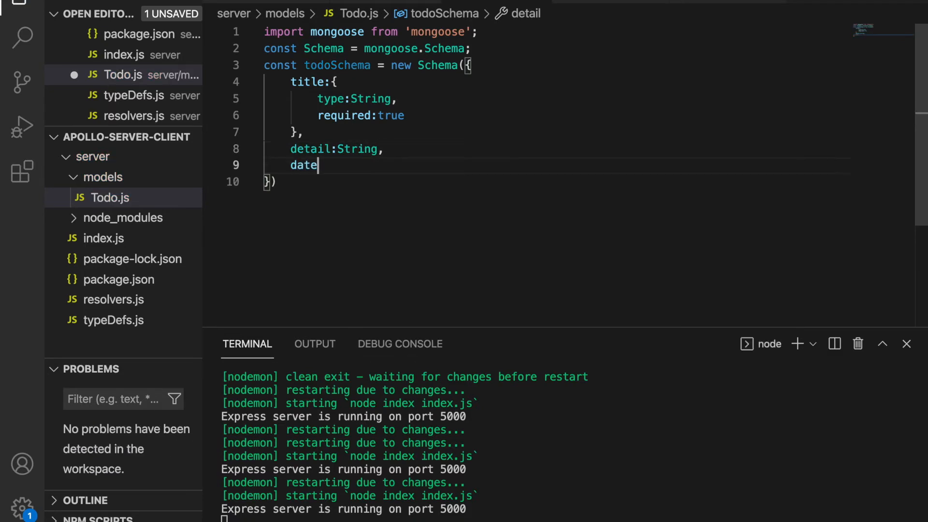
text(:Date)
click(558, 182)
text(},{timestamps:)
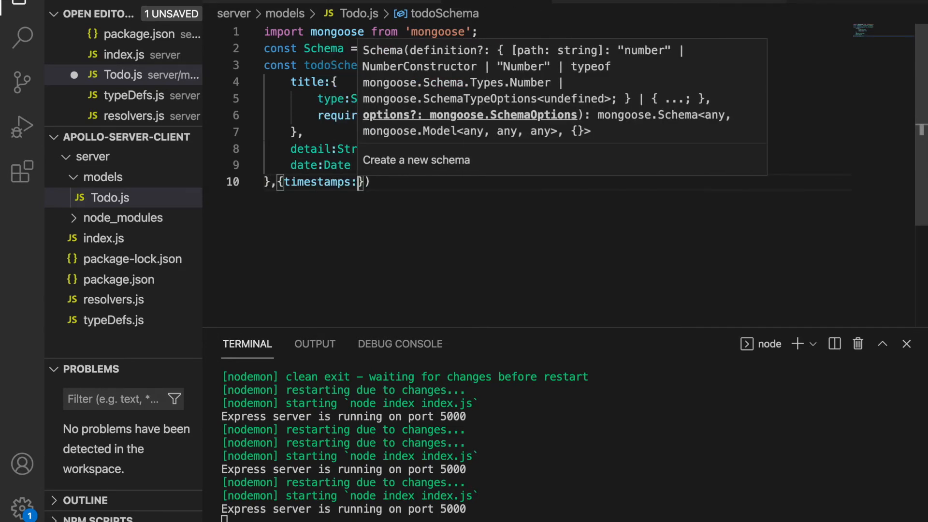
text(true)
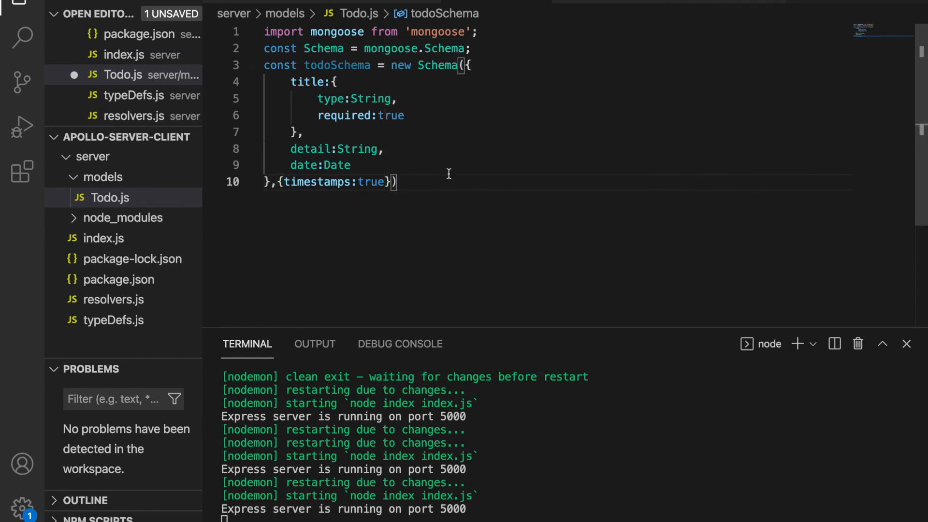
text(const Todo =)
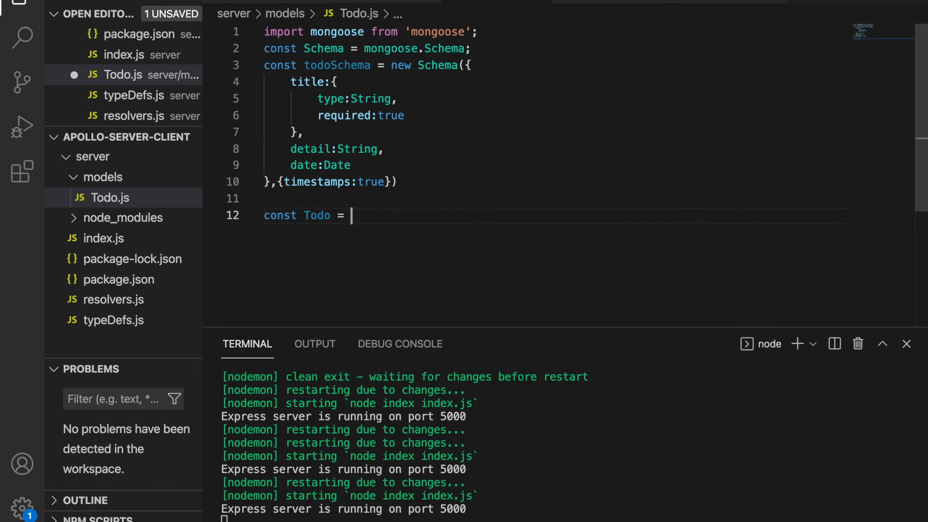
- Set Todo to mongoose.model('todo', todoSchema), export it as default, and save
text(mongoose.model('todo',)
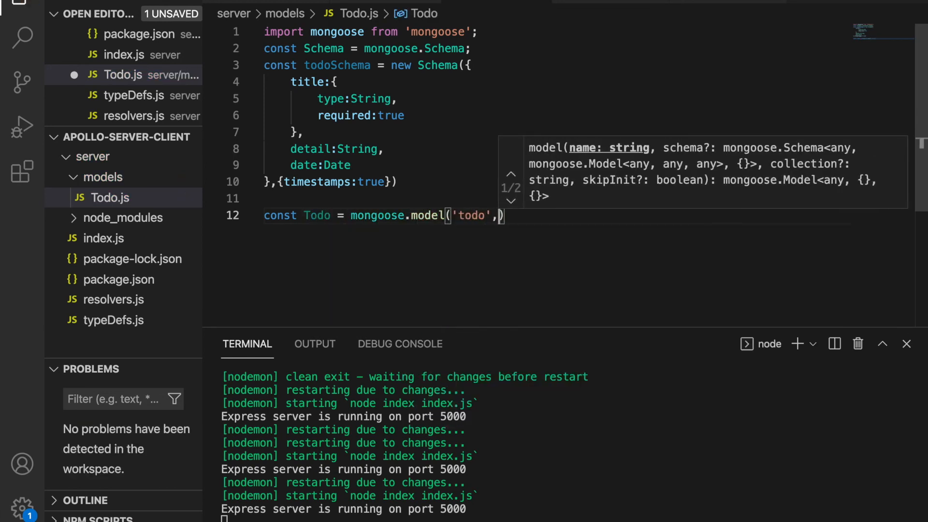
text(todoSchema)
text(export)
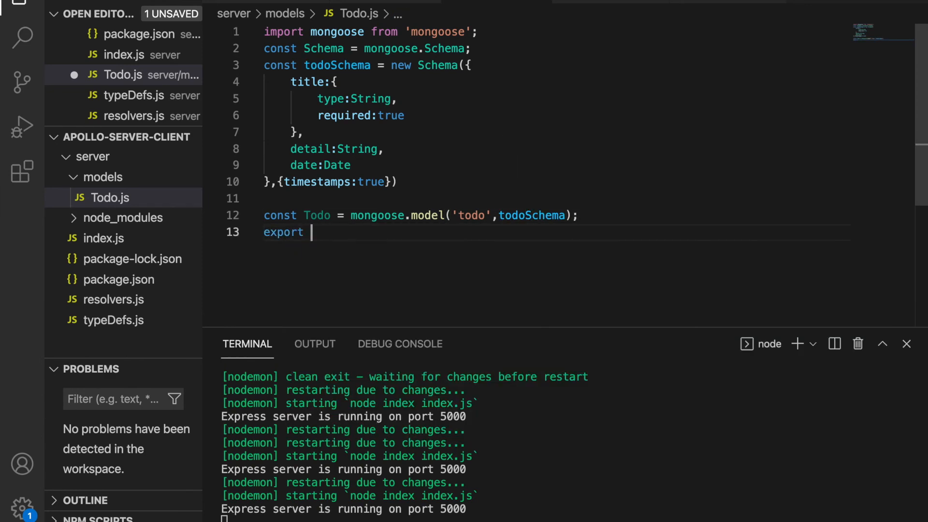
text(default Todo;)
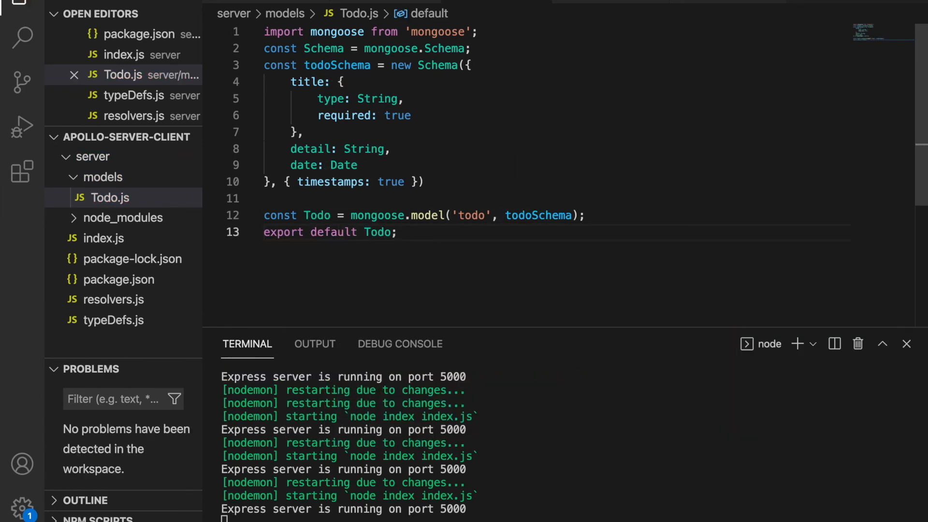